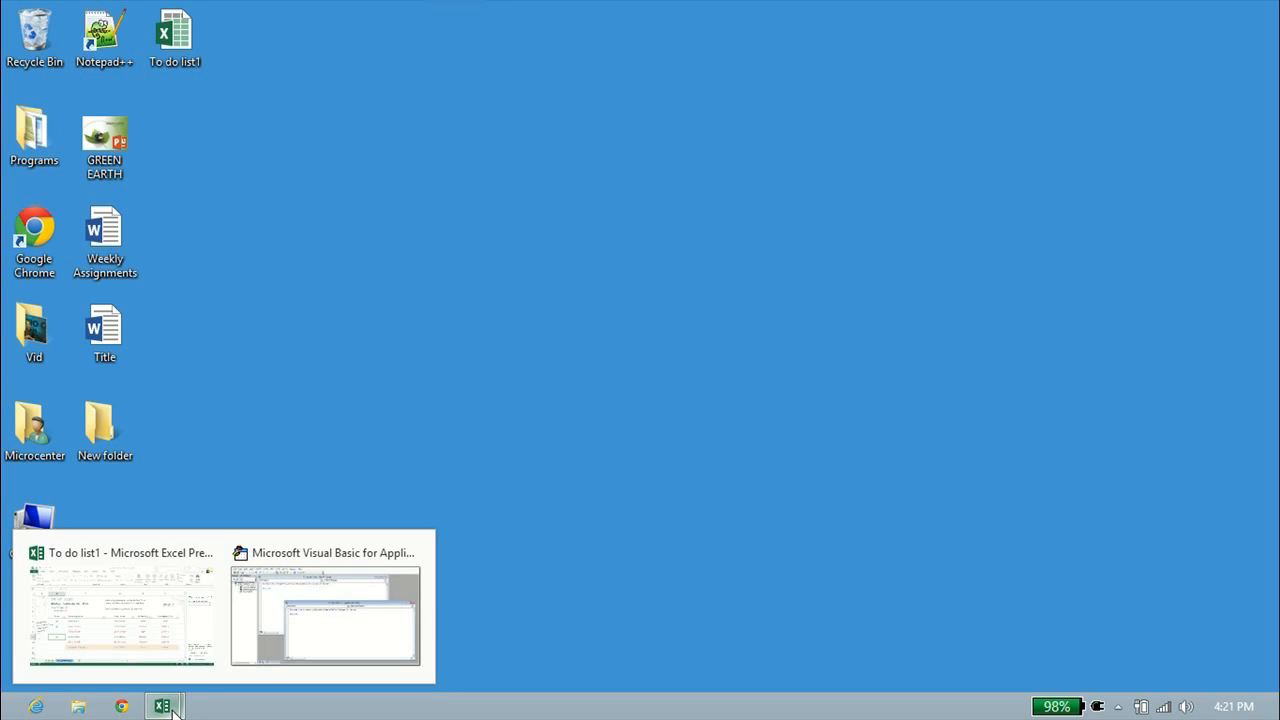
# Step: Bring the To do list1 workbook back to the front from the Excel taskbar button
pyautogui.click(120, 615)
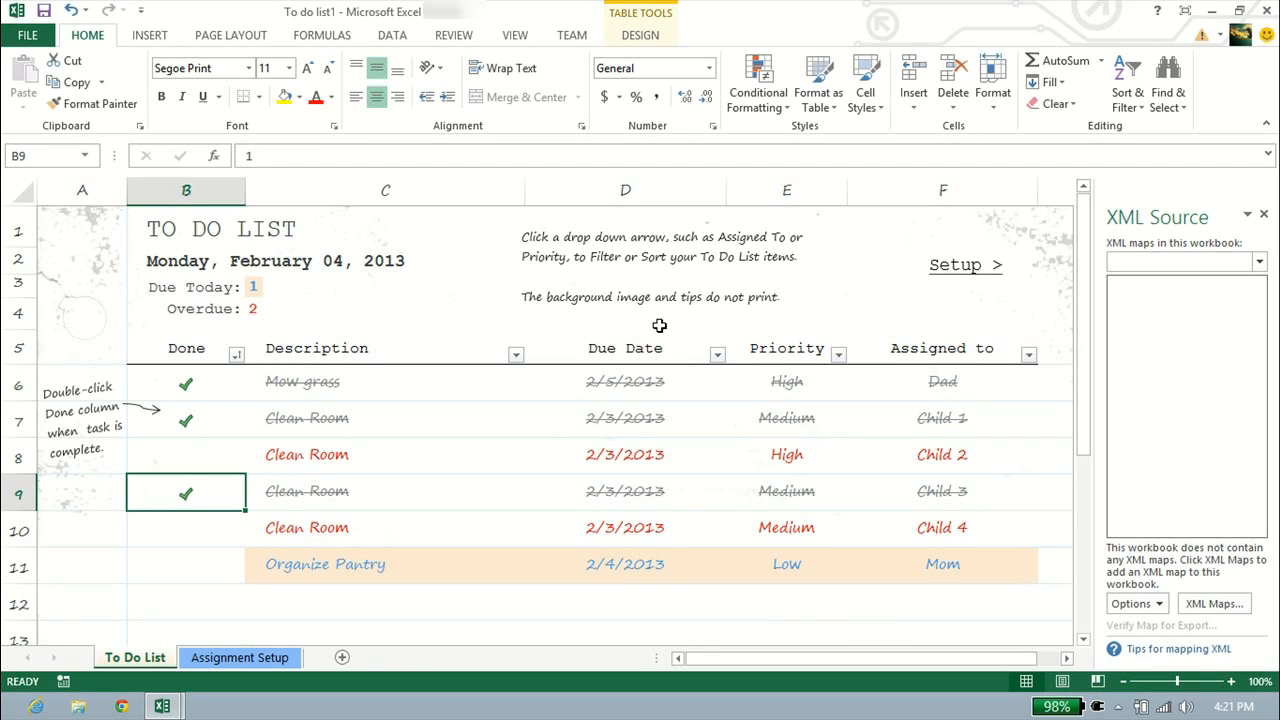
pyautogui.moveTo(173, 430)
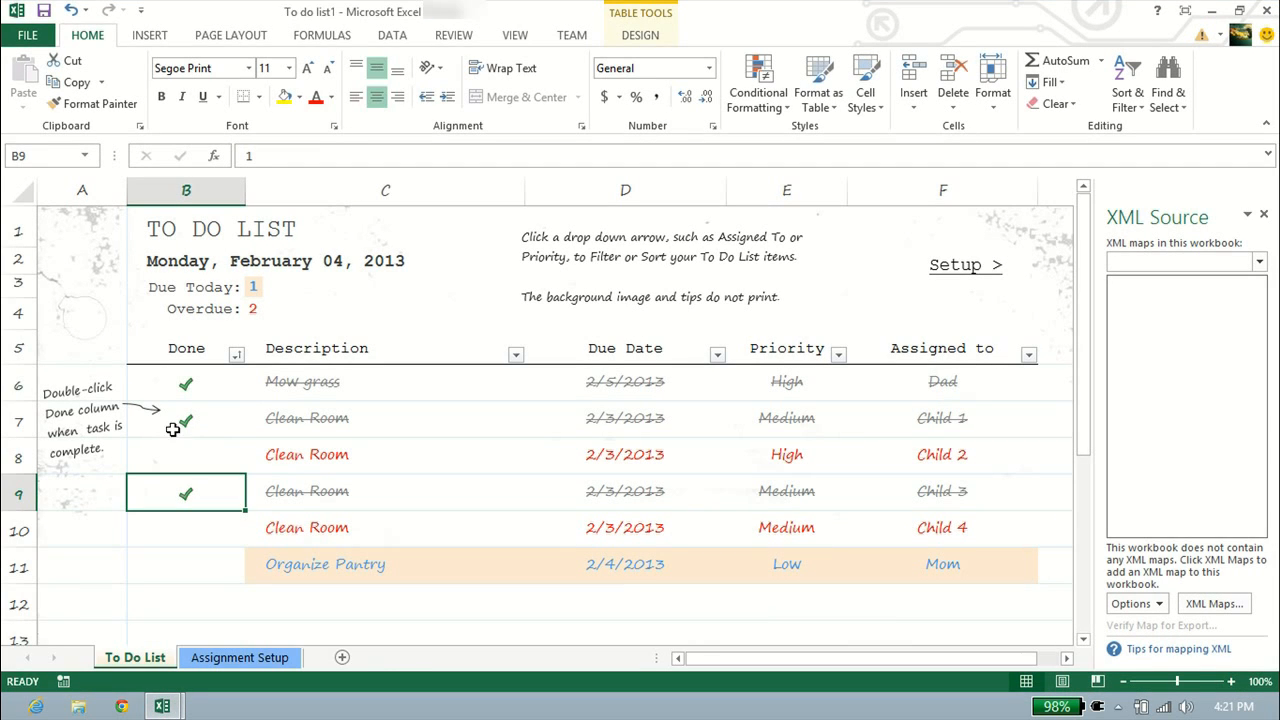
# Step: Mark Child 2's Clean Room task done instead of Child 1's, then browse the Data, Design and Home tabs
pyautogui.click(186, 418)
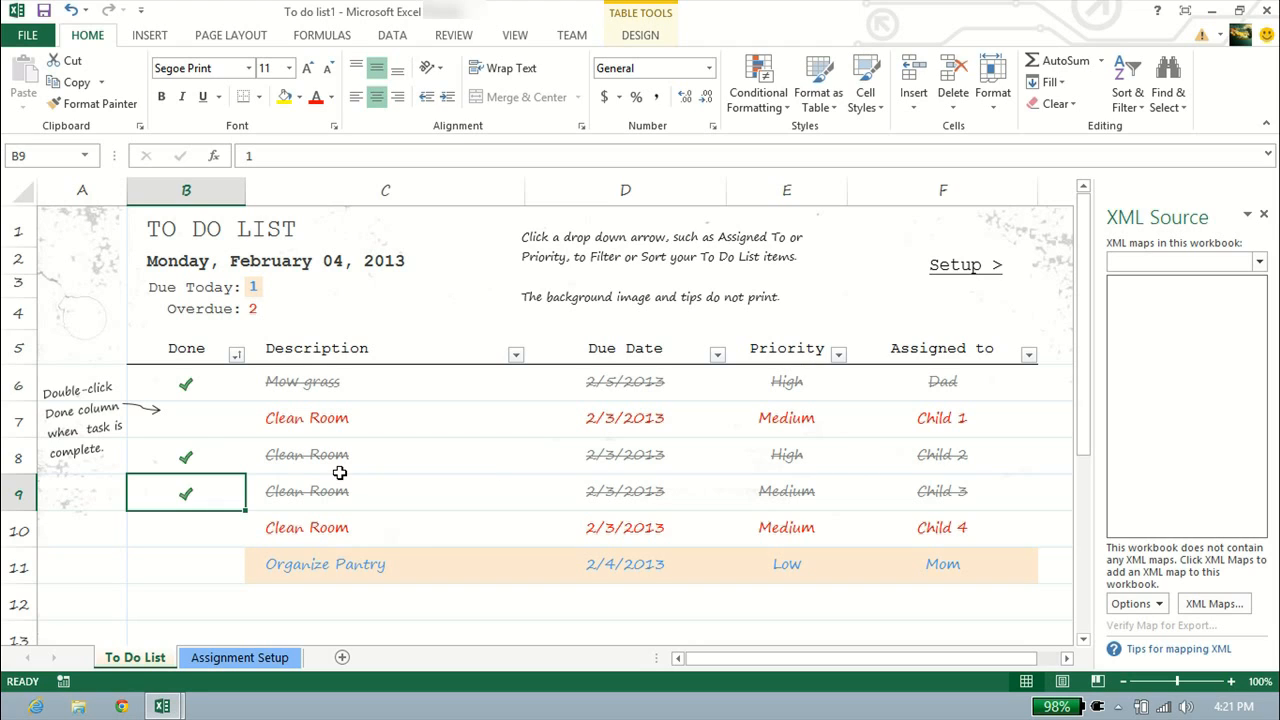
pyautogui.moveTo(285, 424)
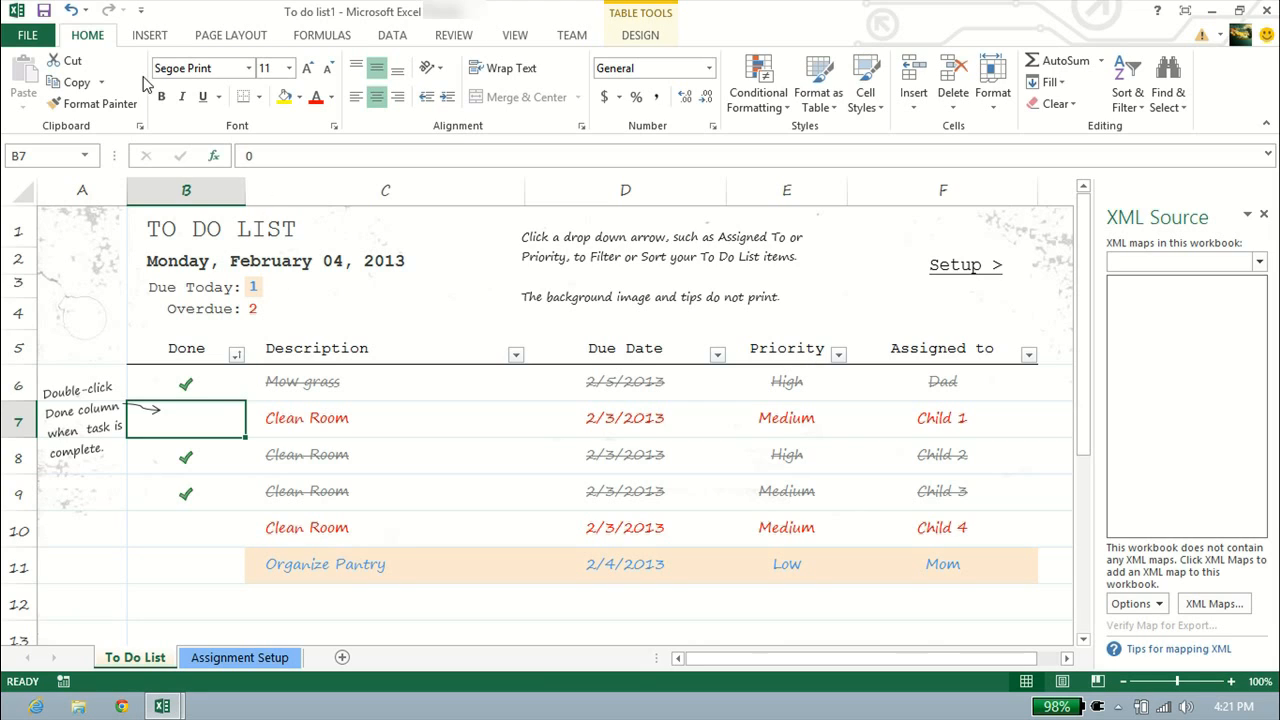
pyautogui.click(392, 35)
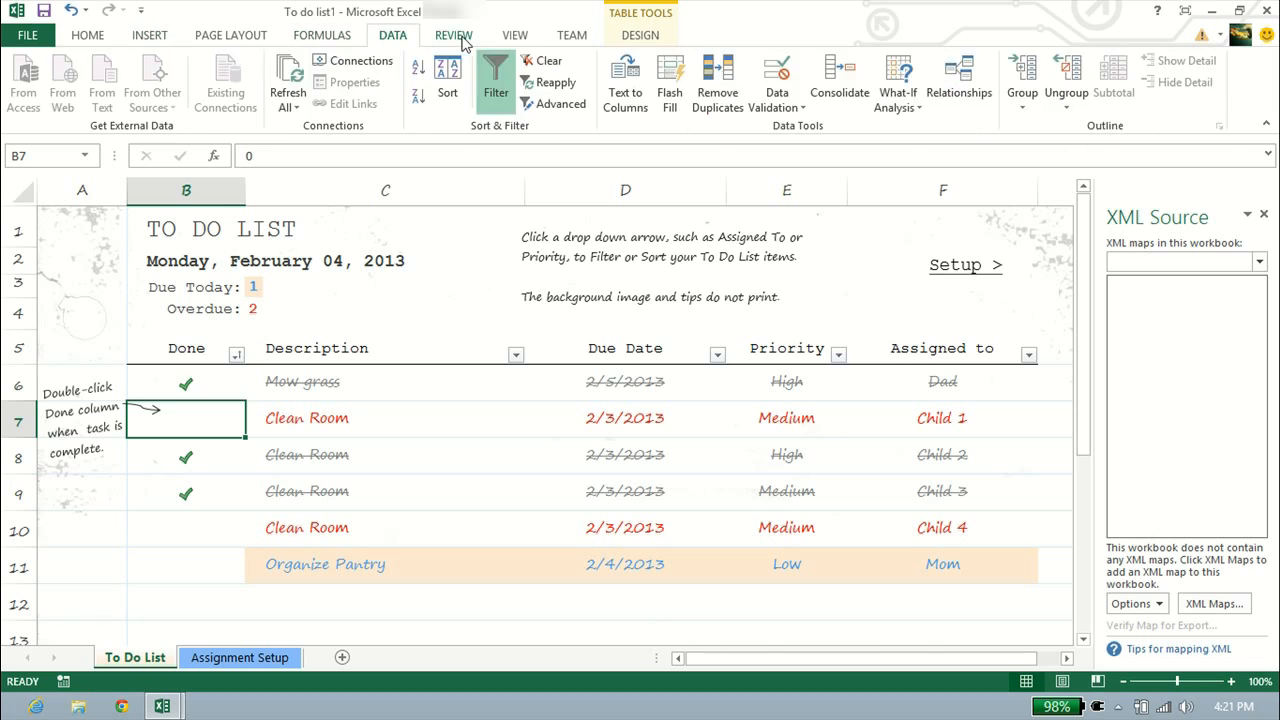
pyautogui.click(640, 35)
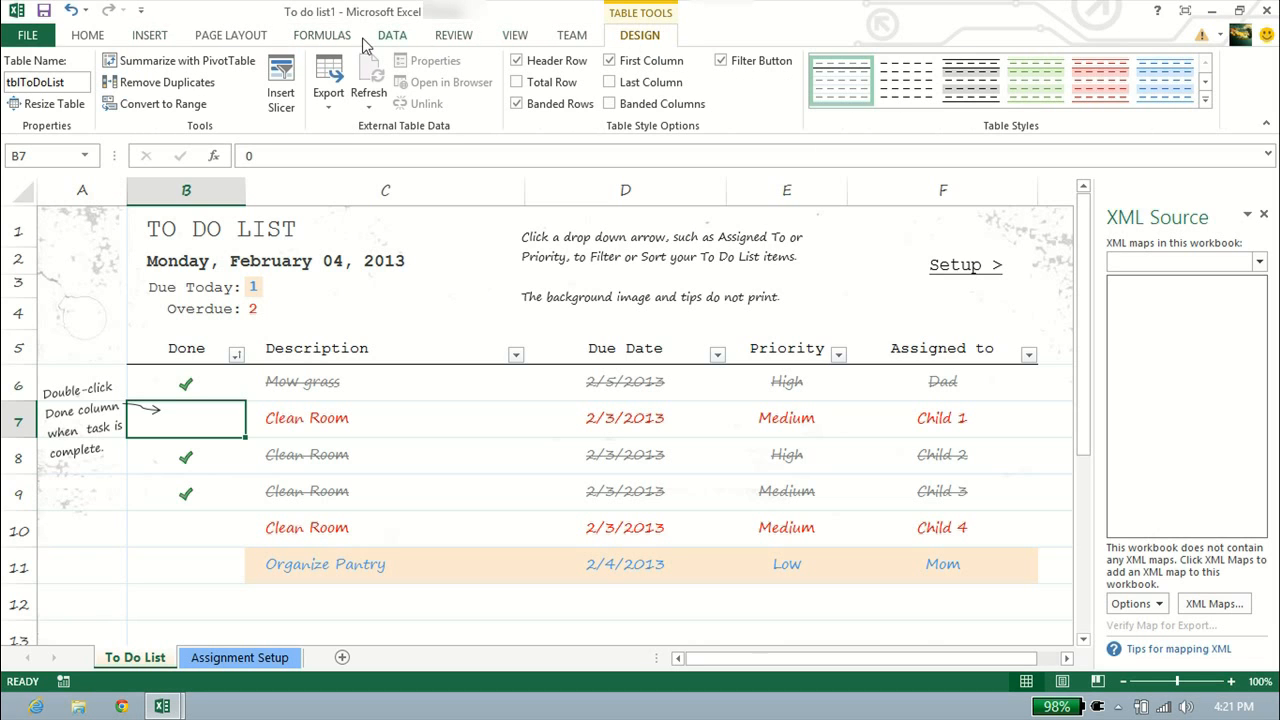
pyautogui.click(87, 34)
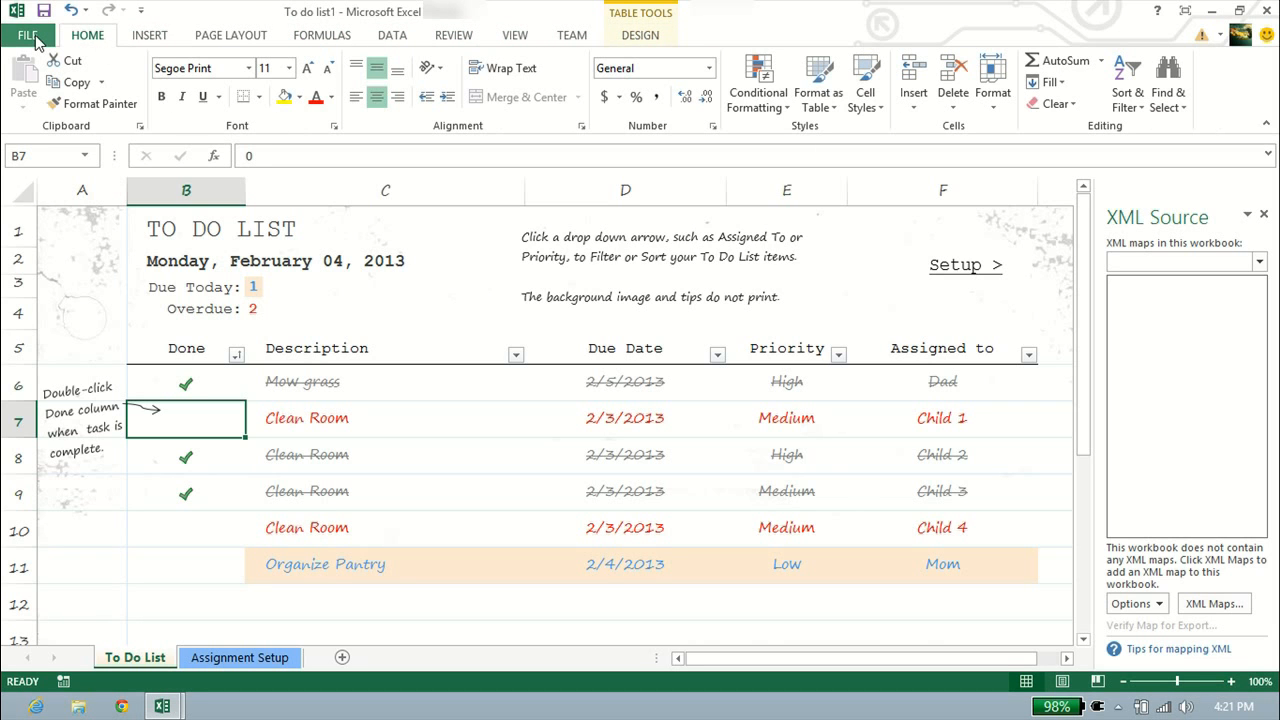
pyautogui.click(27, 35)
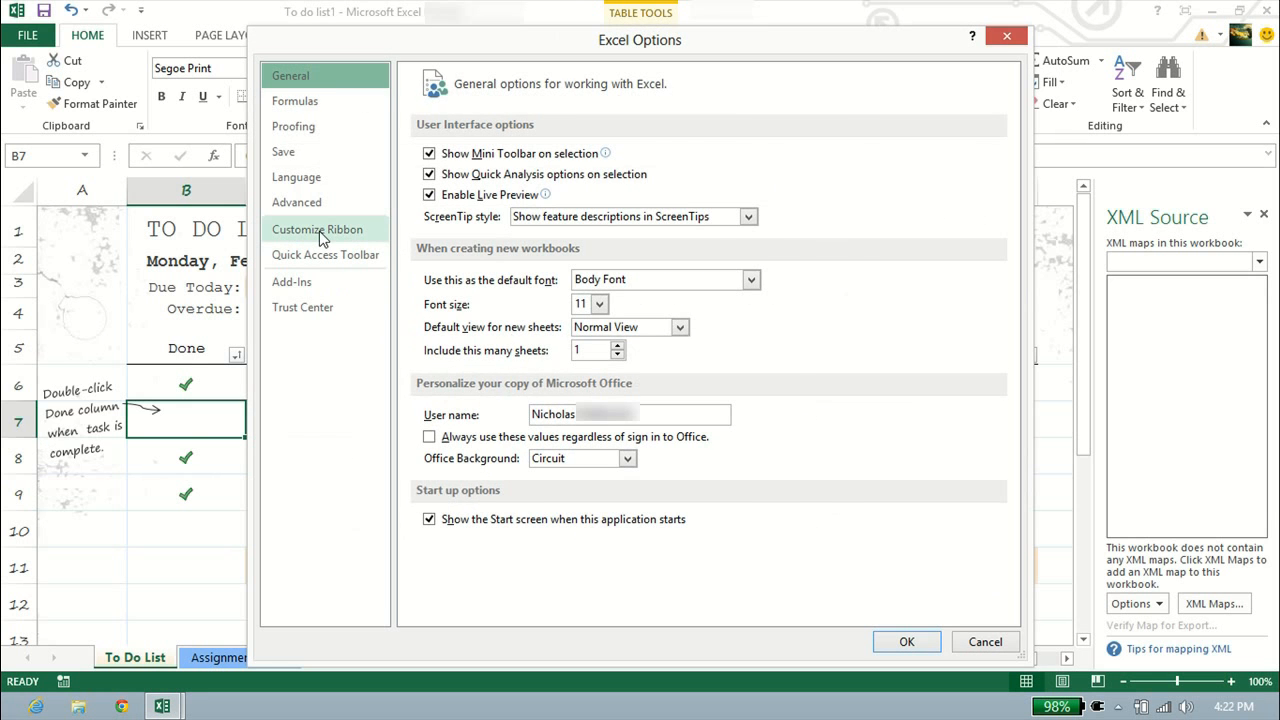
# Step: Check Developer under Customize Ribbon, then open the Visual Basic editor from the Developer tab
pyautogui.click(317, 229)
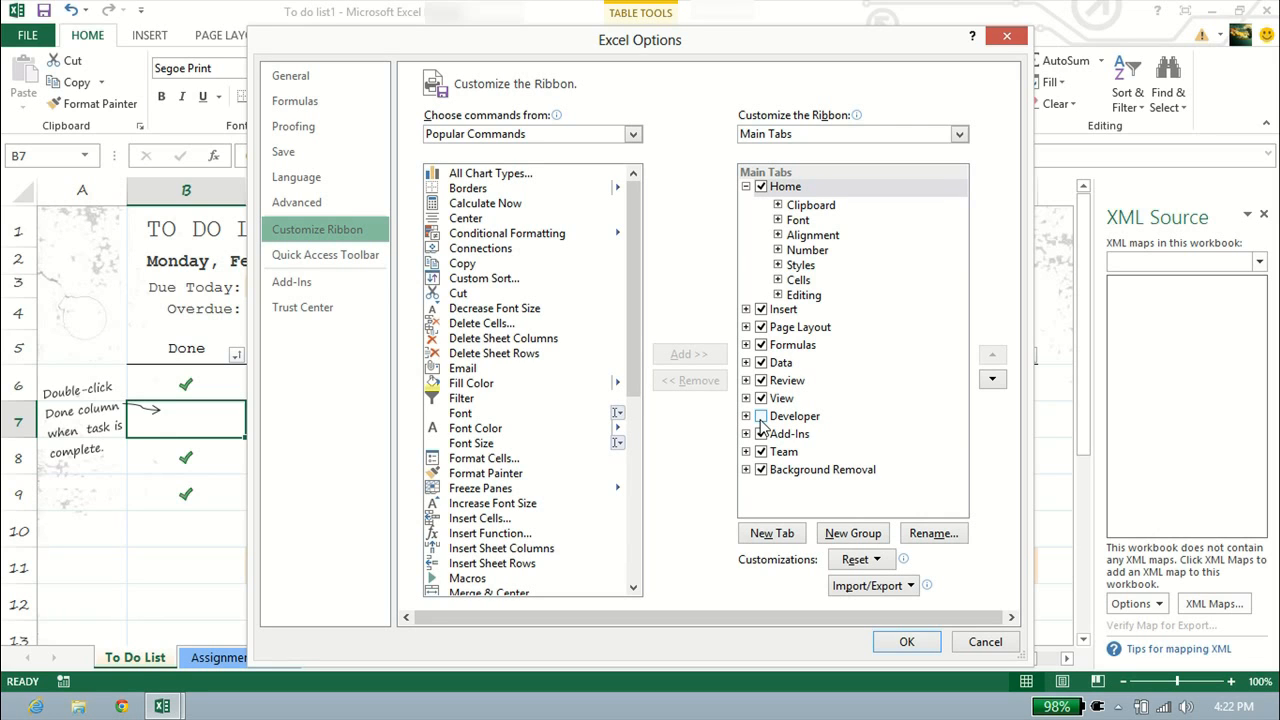
pyautogui.click(906, 641)
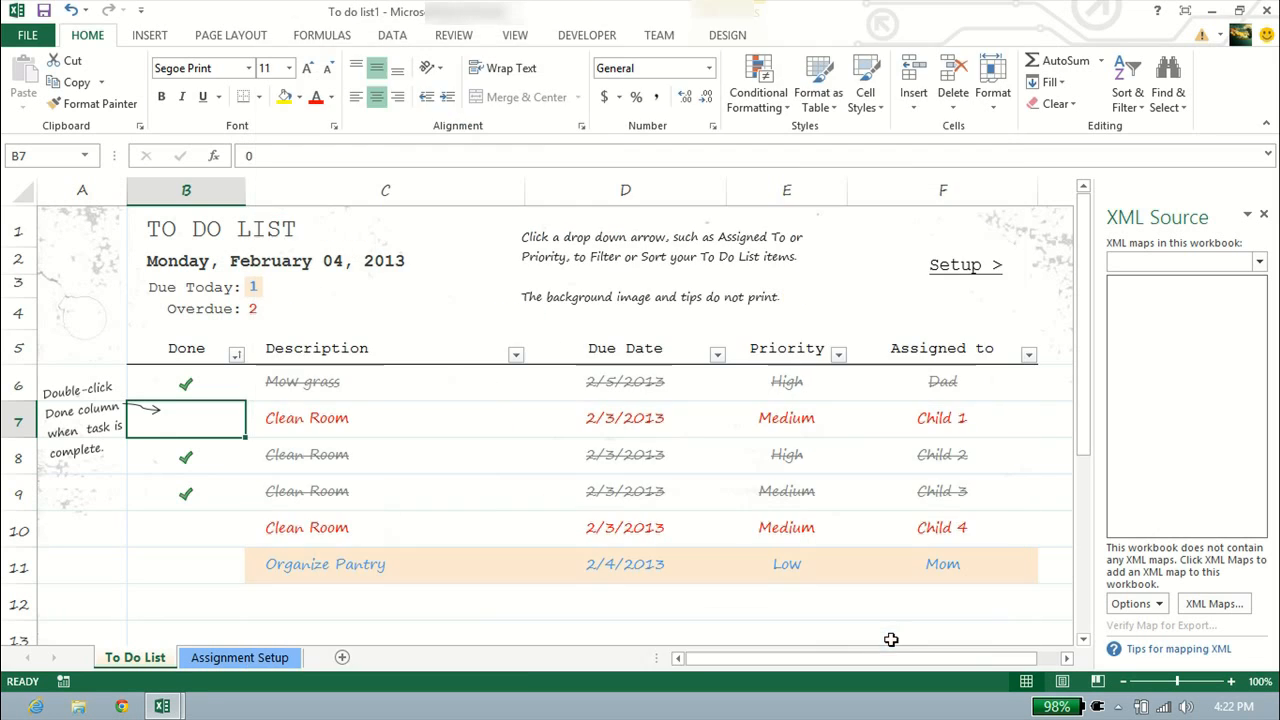
pyautogui.click(587, 34)
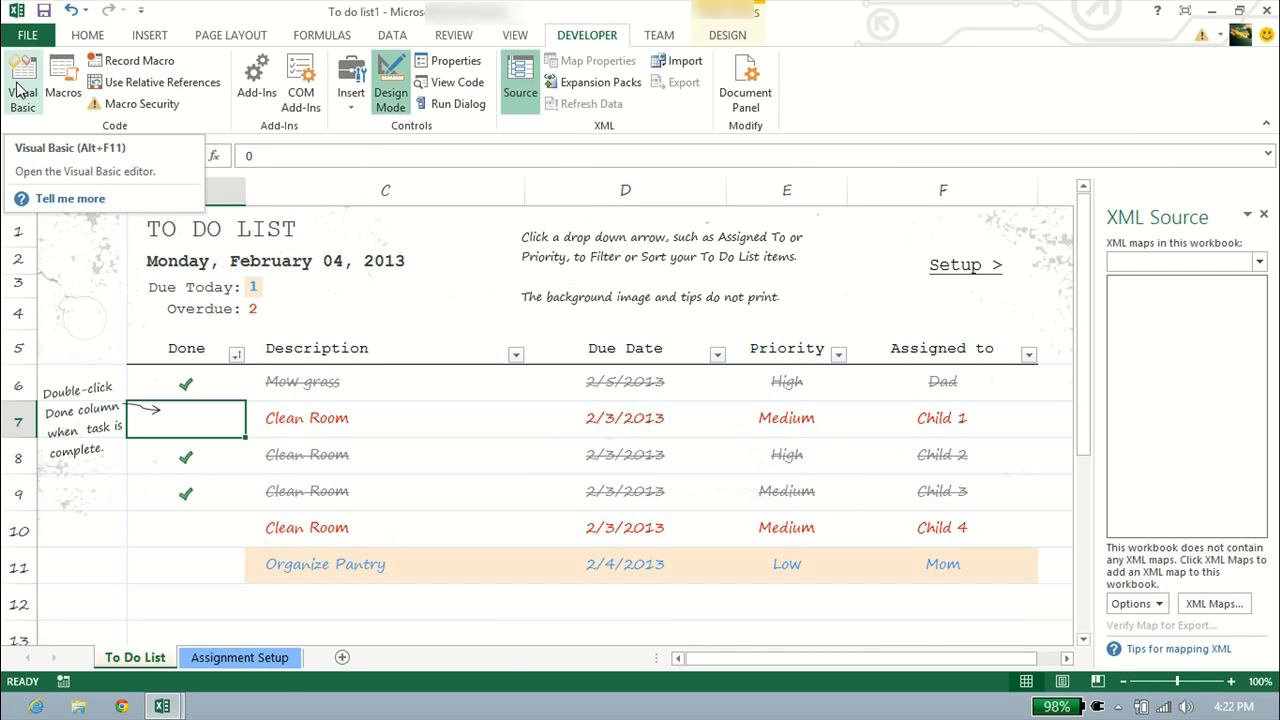
pyautogui.click(22, 80)
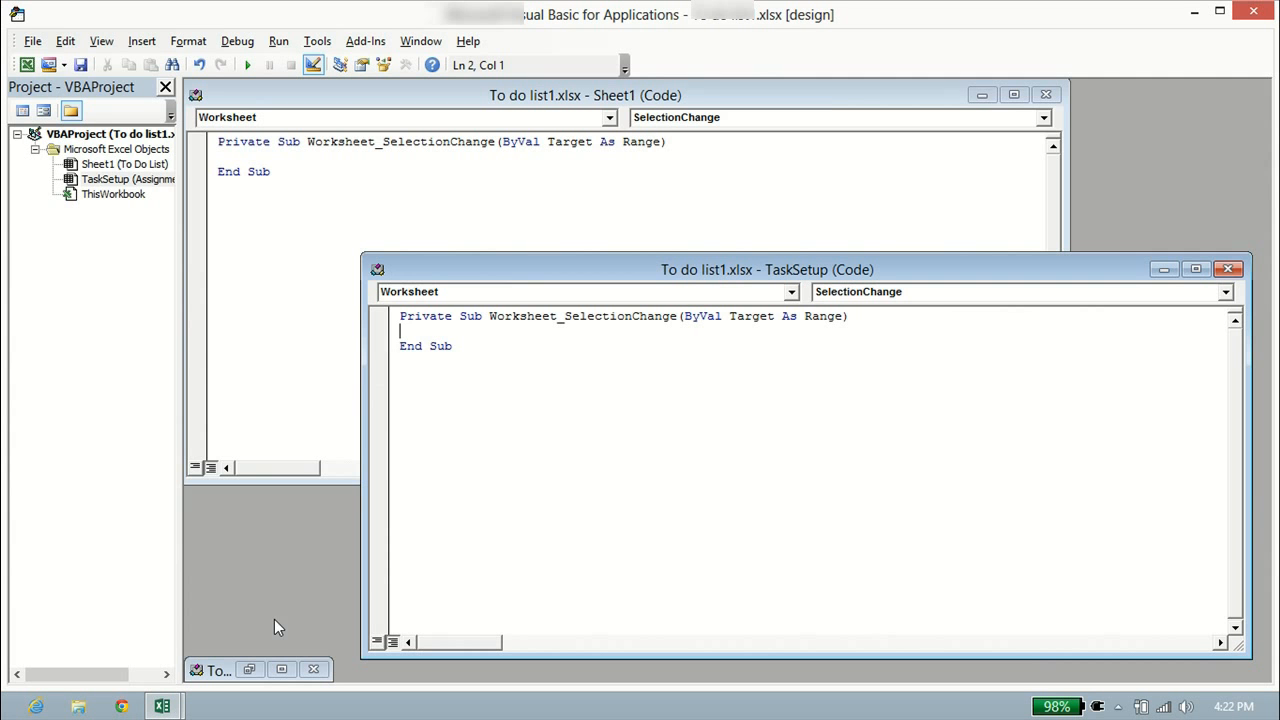
pyautogui.moveTo(630, 228)
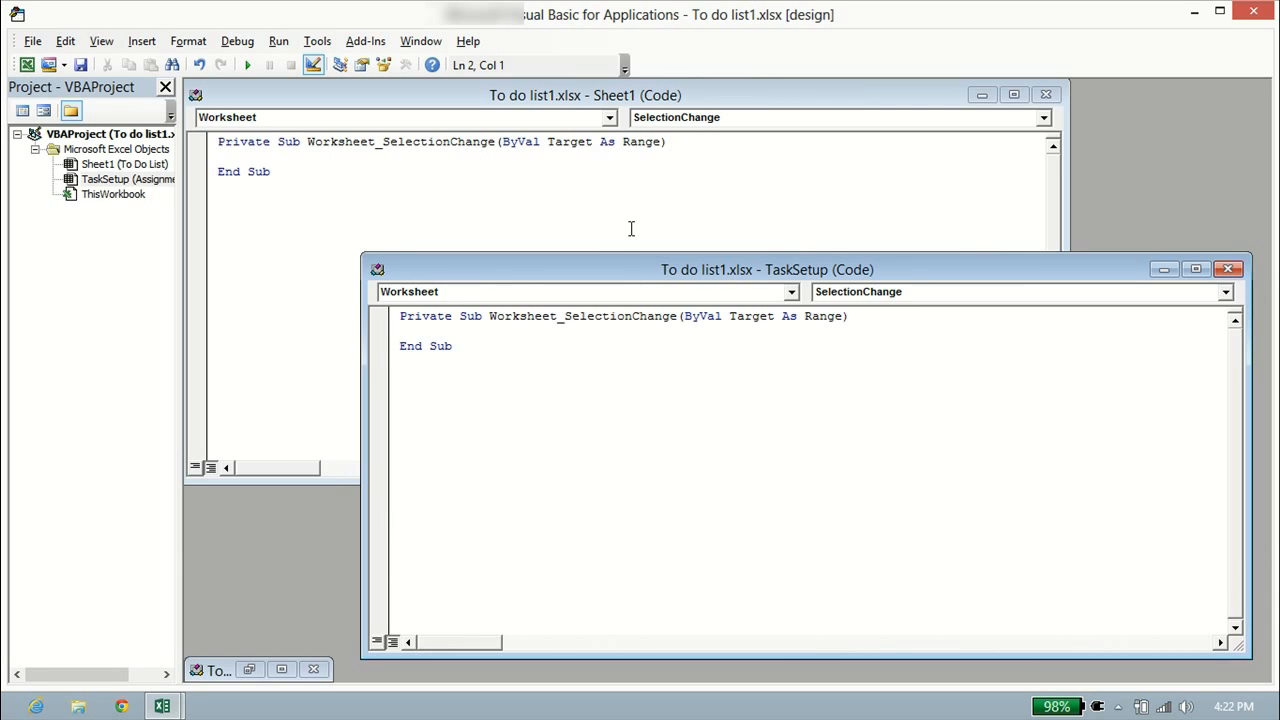
pyautogui.moveTo(1188, 27)
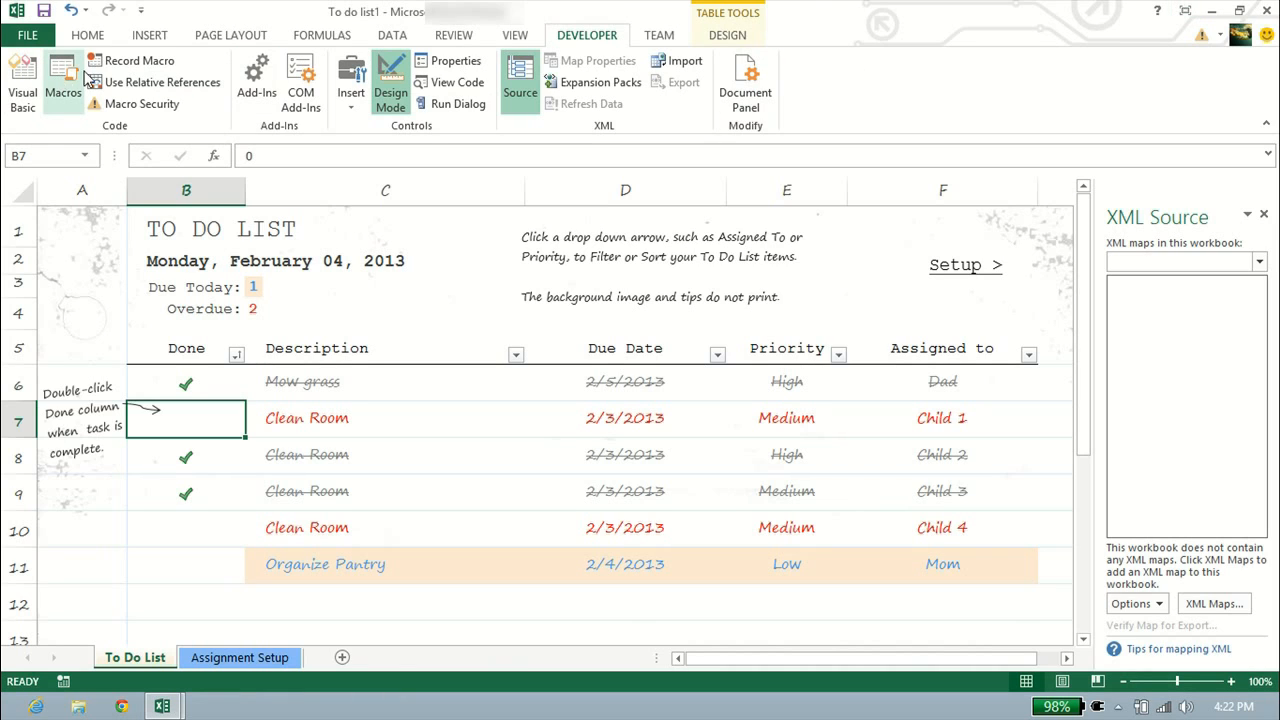
pyautogui.moveTo(138, 61)
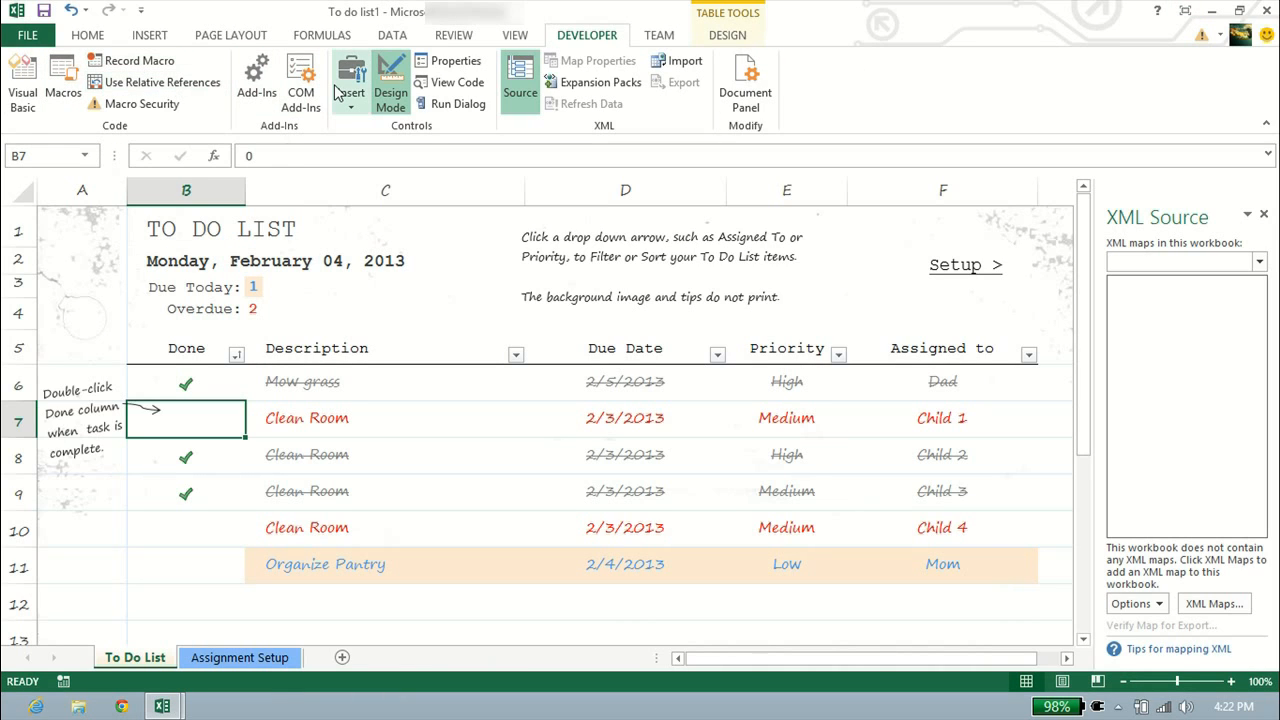
pyautogui.moveTo(350, 80)
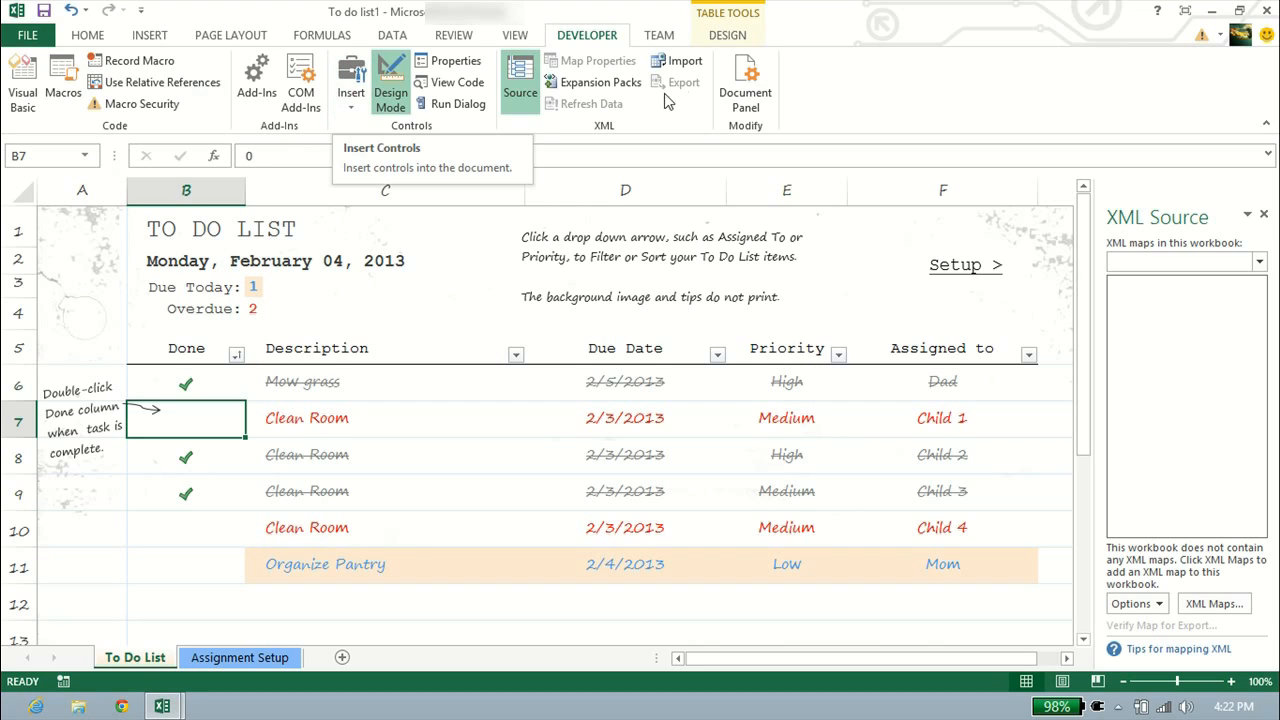
pyautogui.moveTo(678, 61)
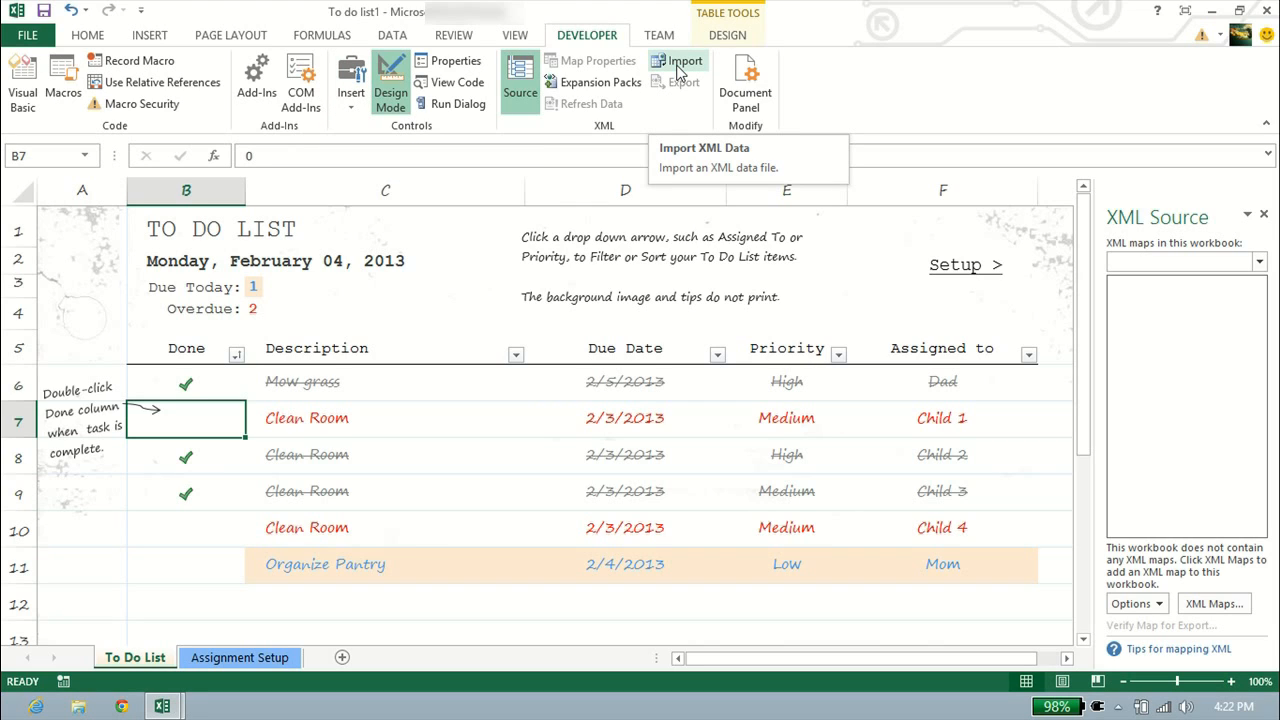
pyautogui.moveTo(680, 103)
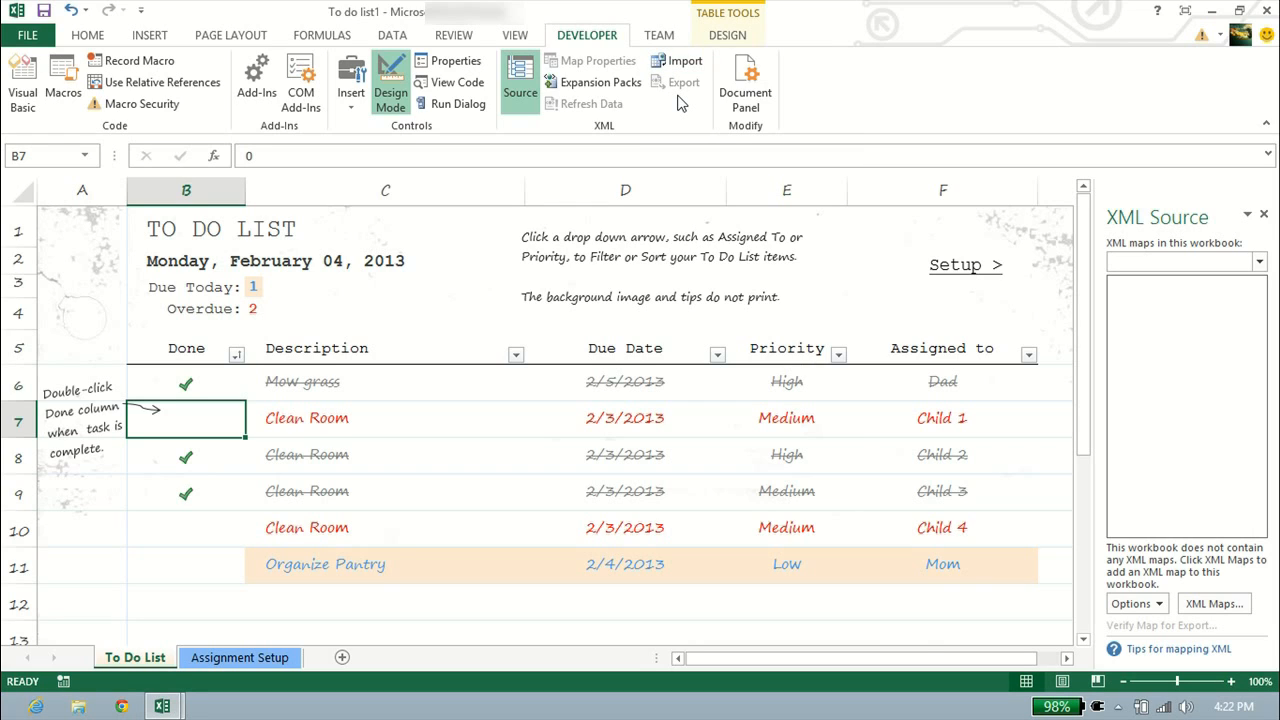
pyautogui.moveTo(683, 61)
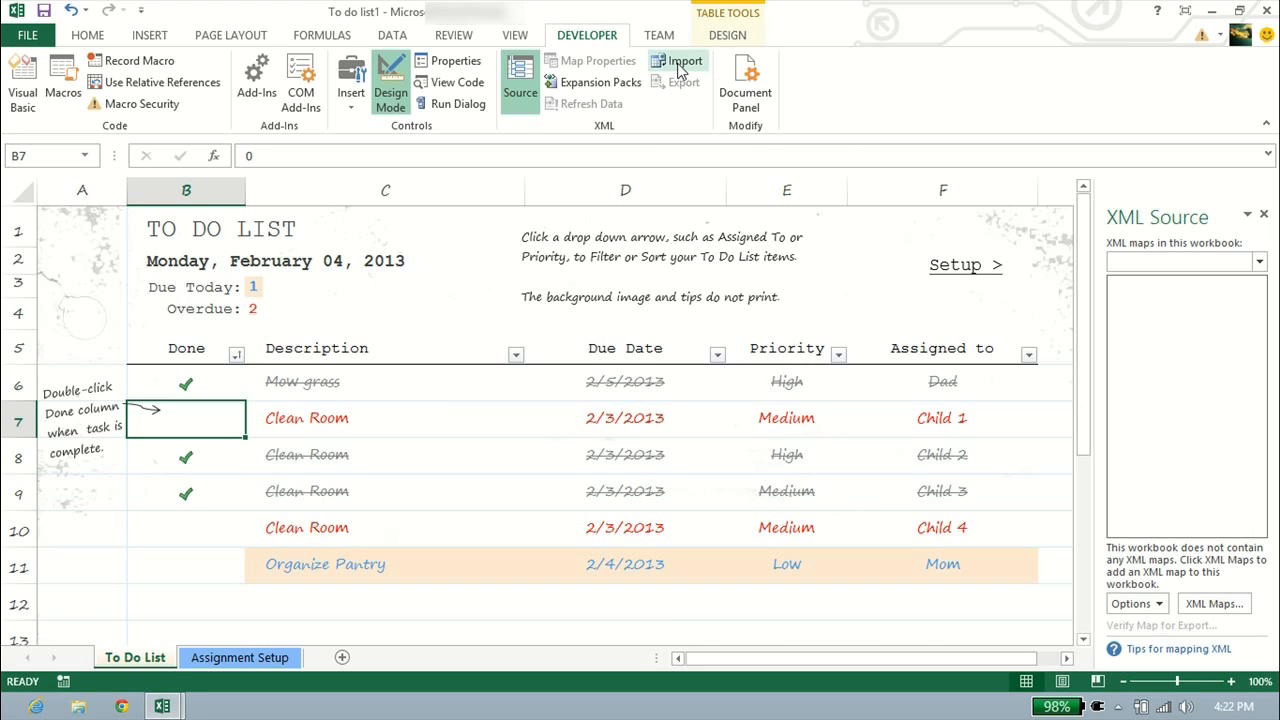
pyautogui.moveTo(680, 61)
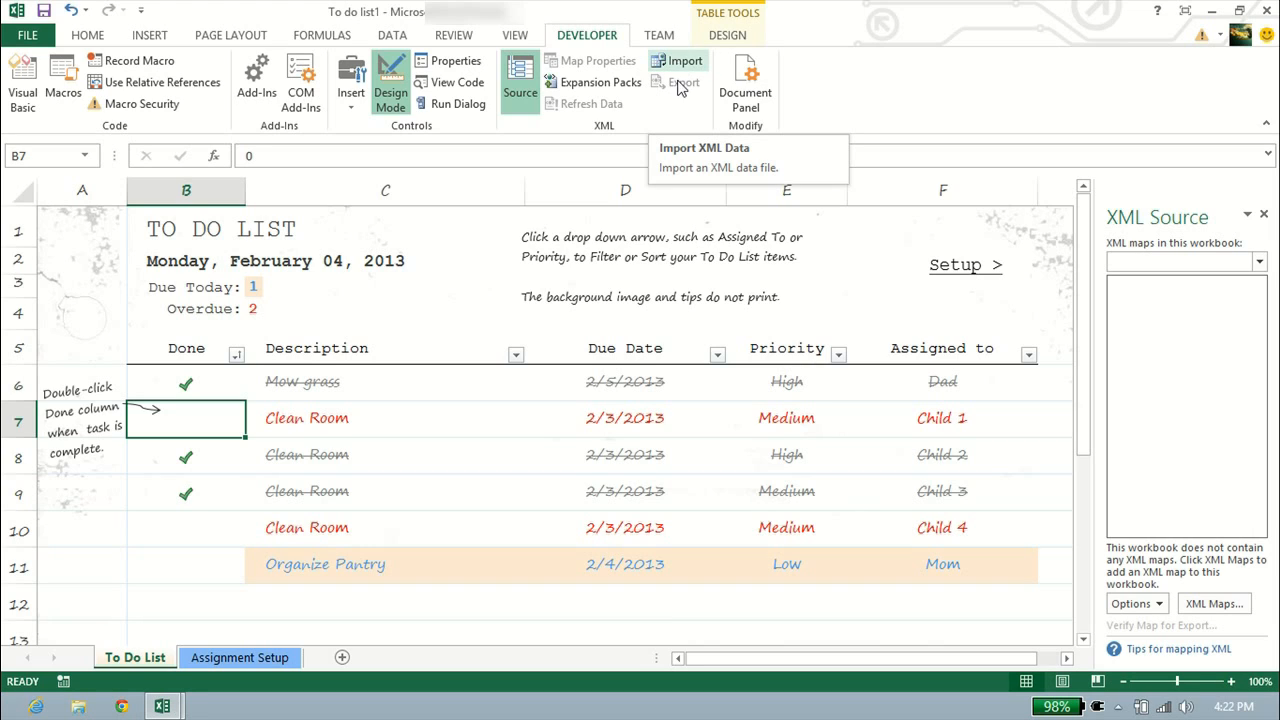
pyautogui.moveTo(1195, 354)
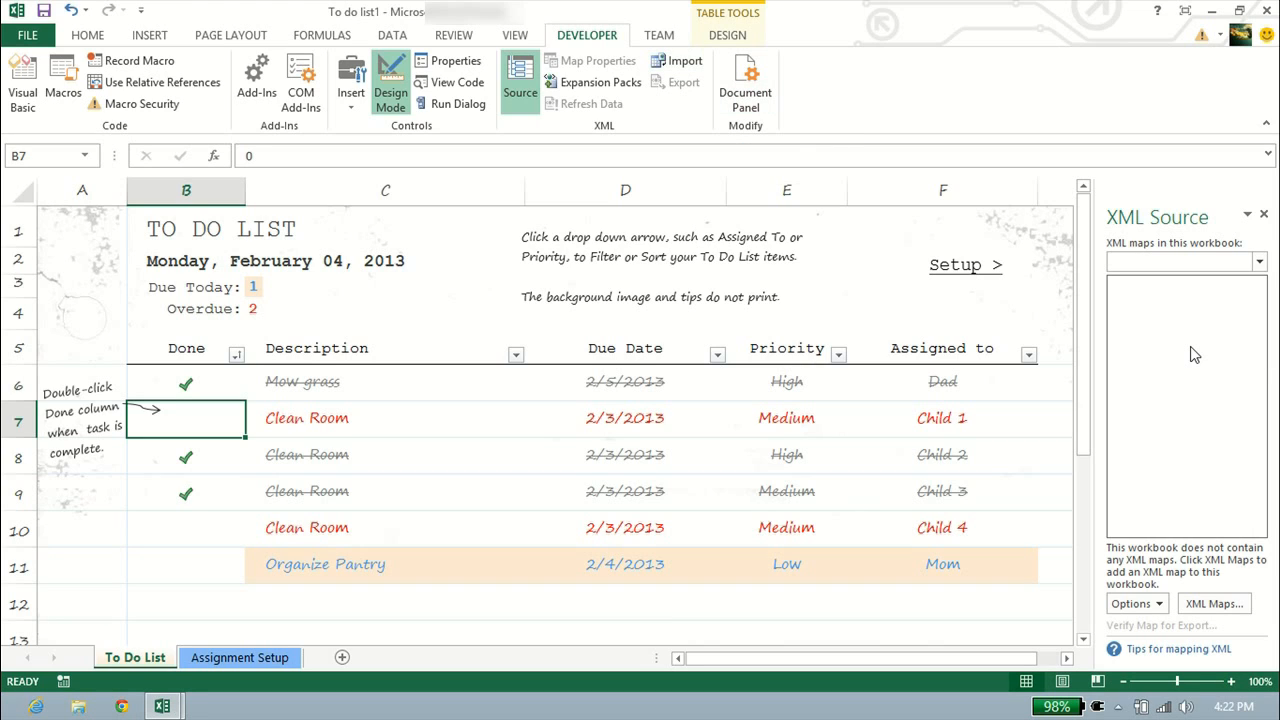
pyautogui.moveTo(983, 317)
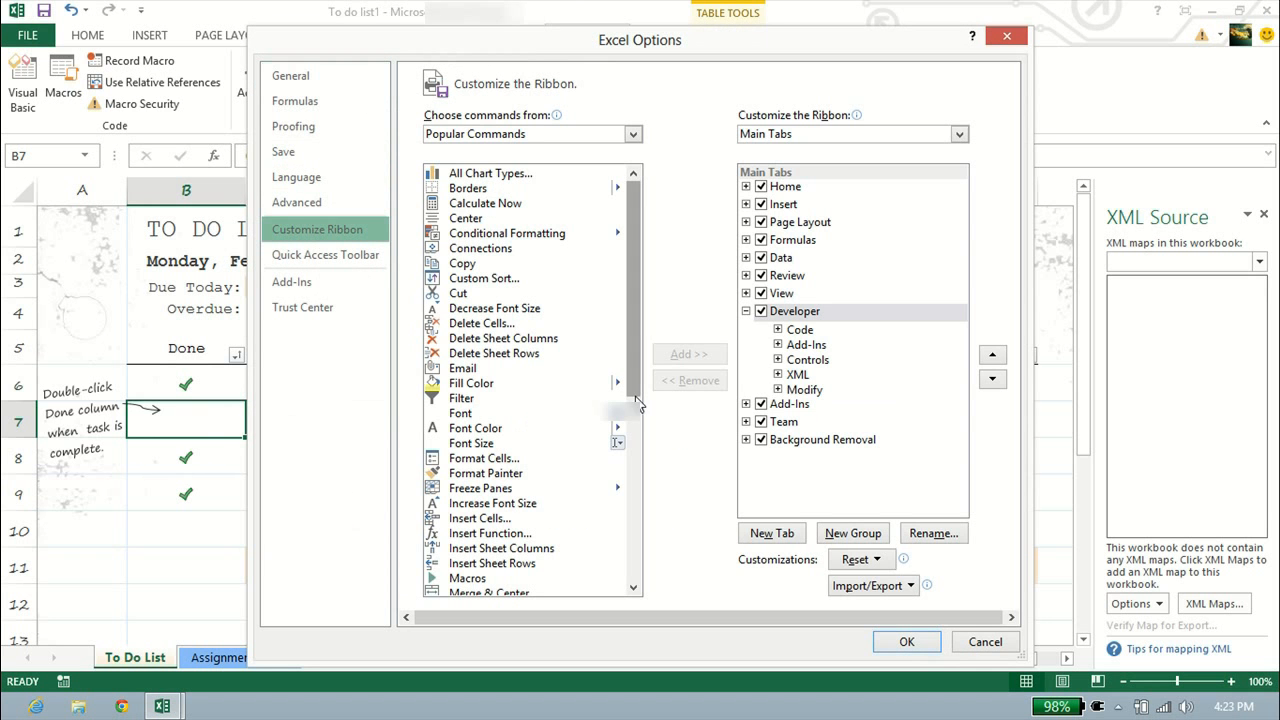
# Step: In Customize Ribbon, move the Developer tab up to sit right after Home
pyautogui.click(779, 329)
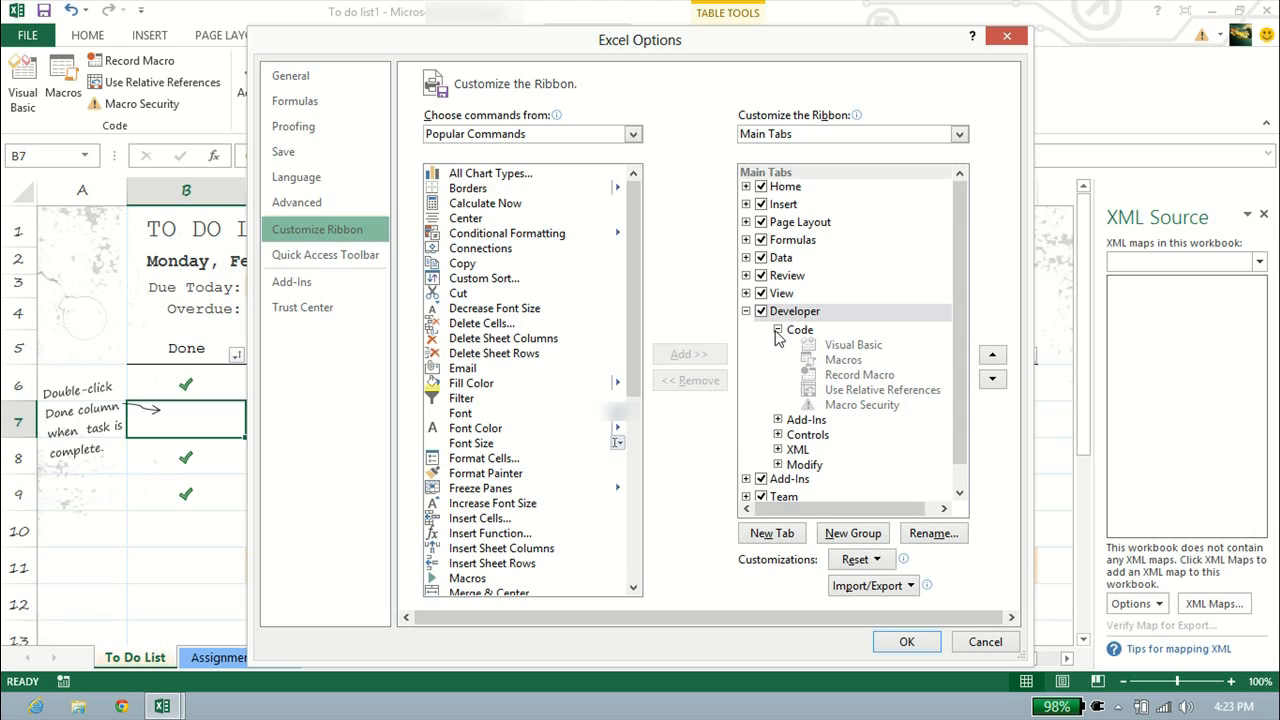
pyautogui.click(778, 329)
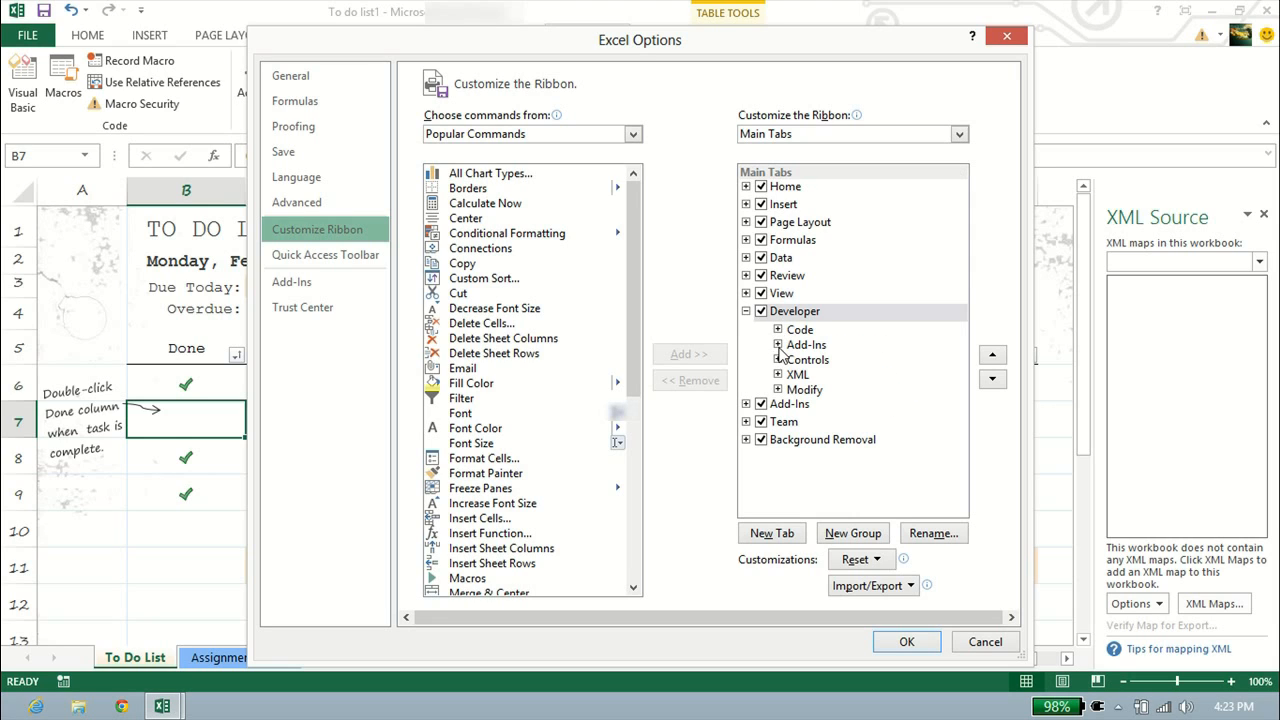
pyautogui.click(992, 355)
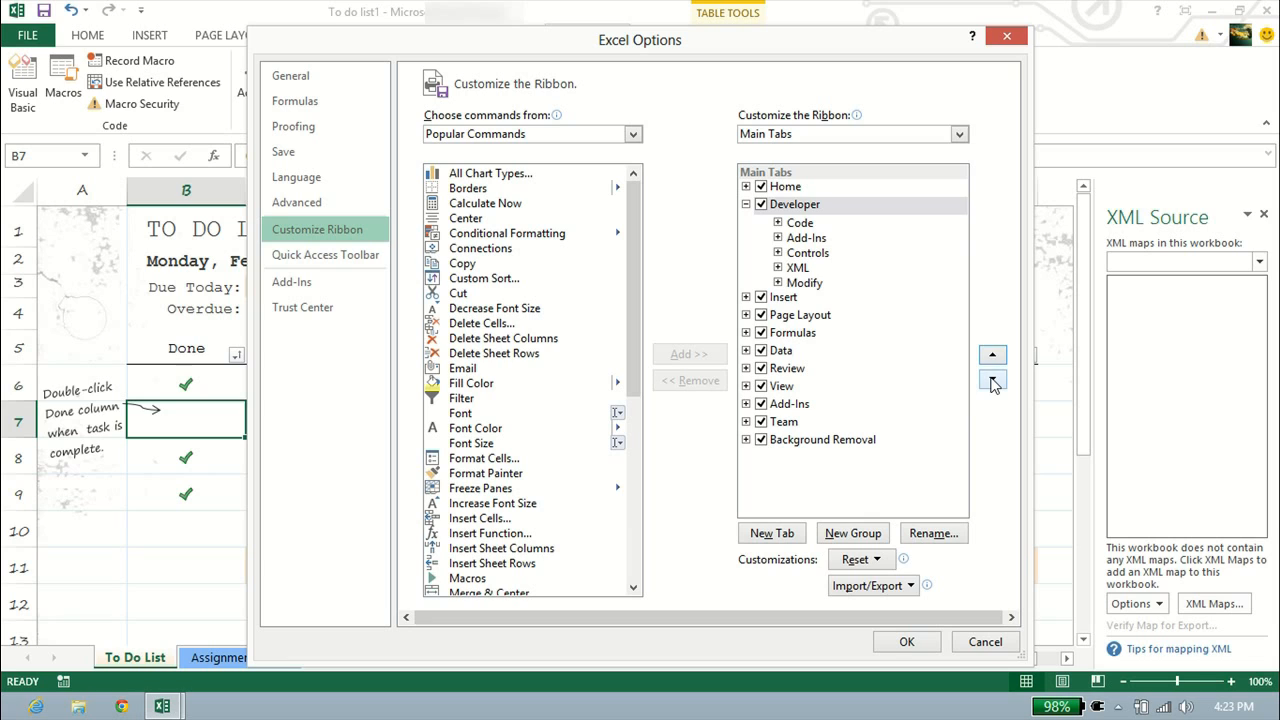
pyautogui.click(905, 641)
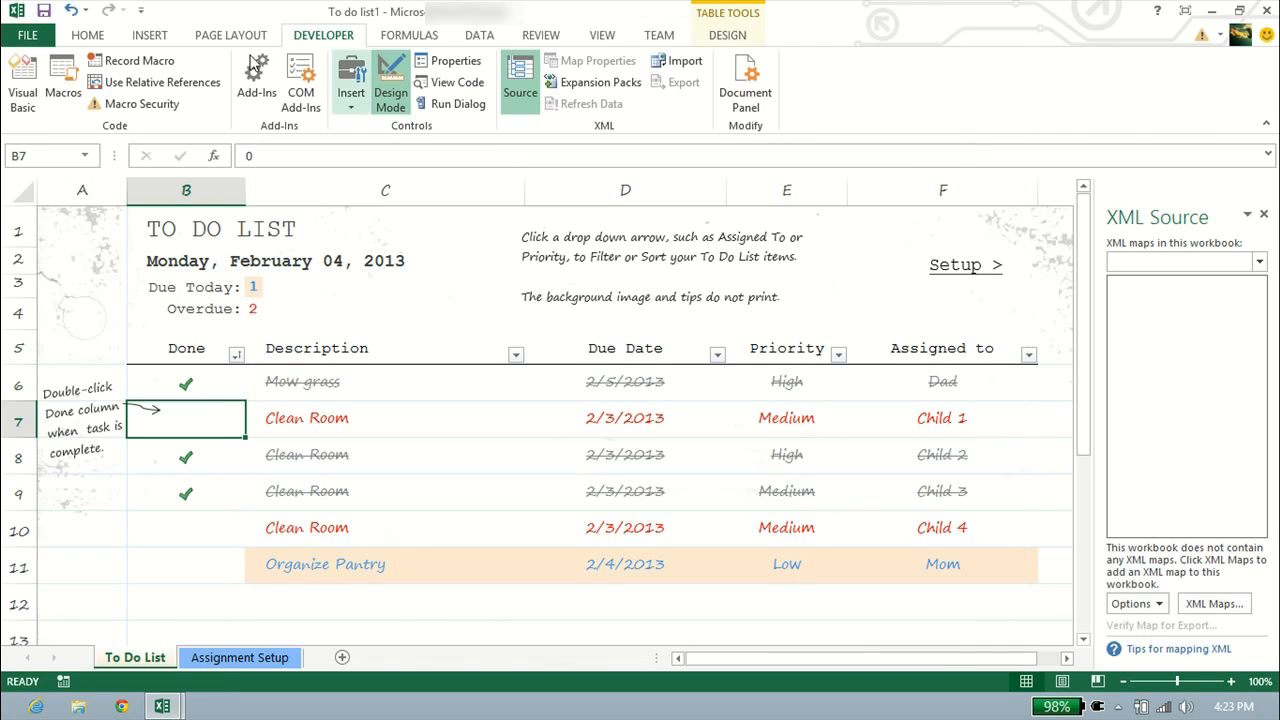
pyautogui.moveTo(727, 52)
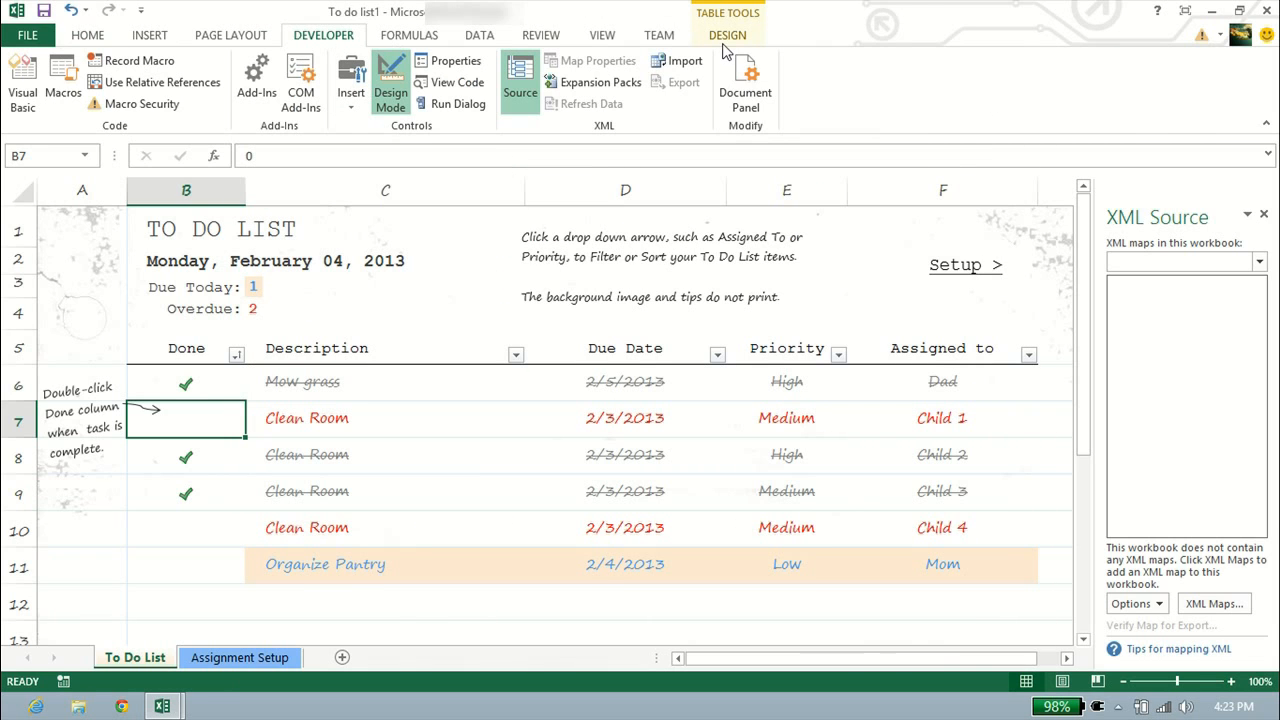
pyautogui.moveTo(685, 82)
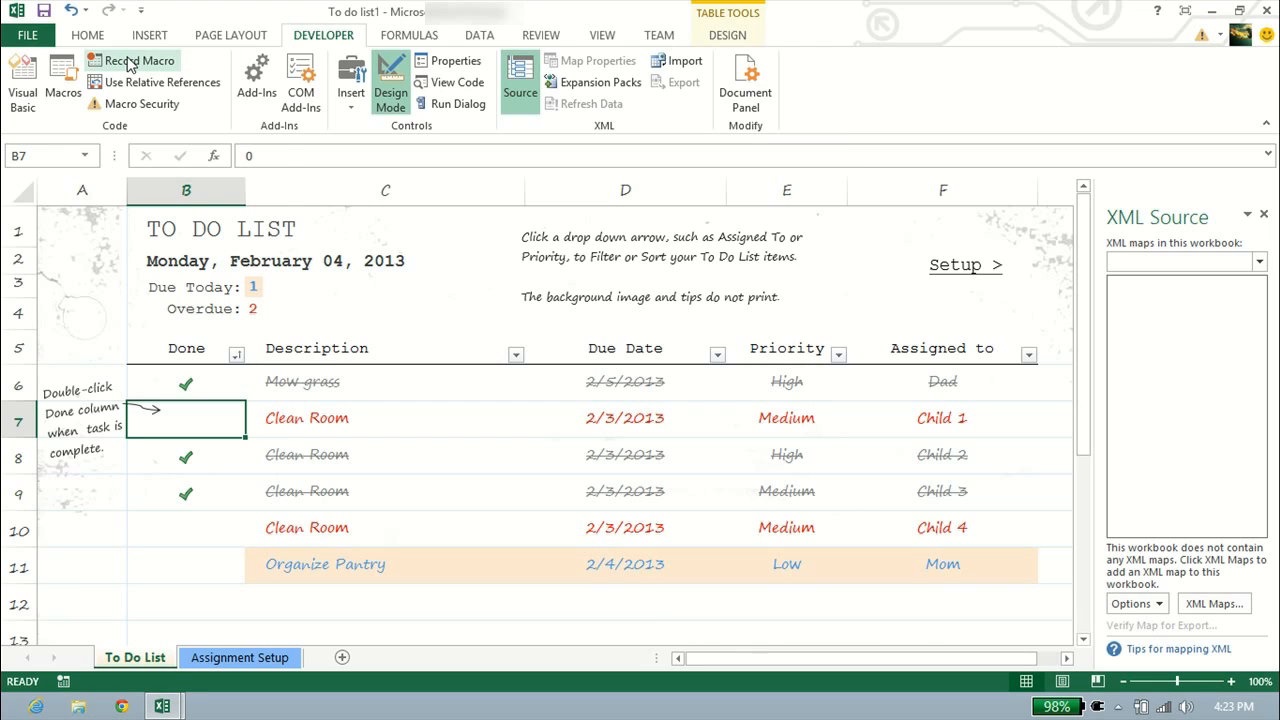
pyautogui.moveTo(310, 50)
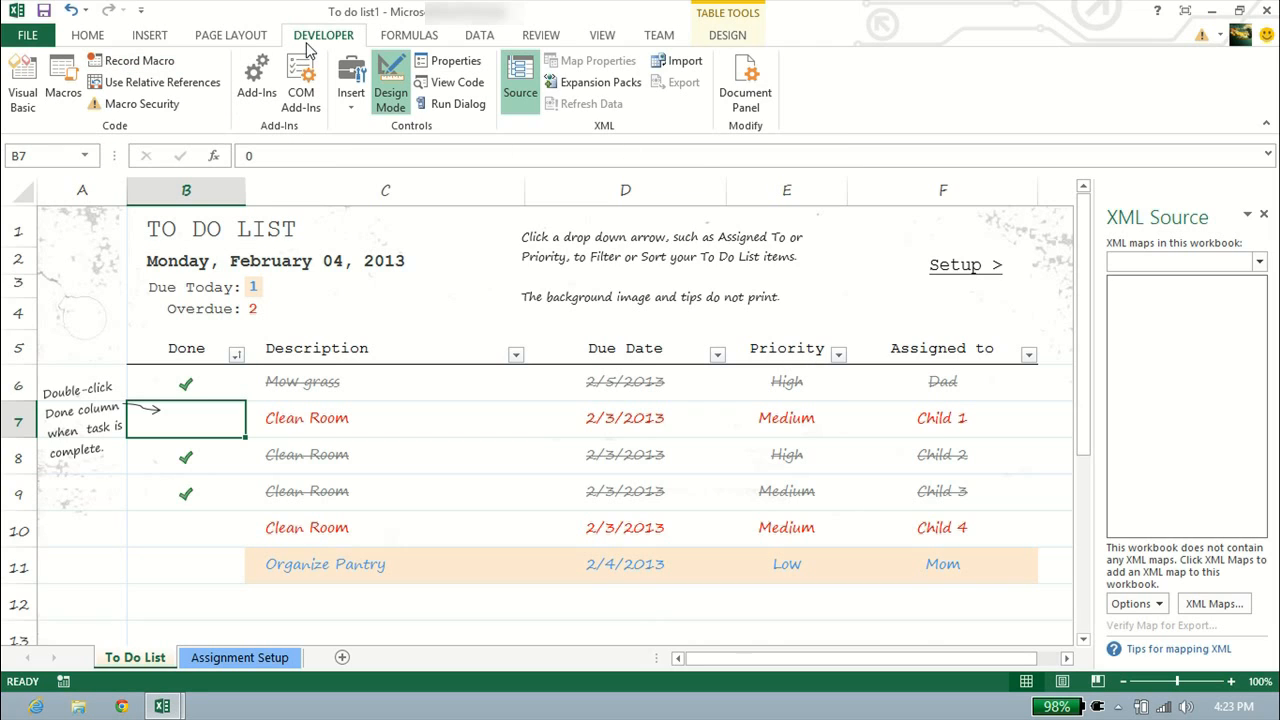